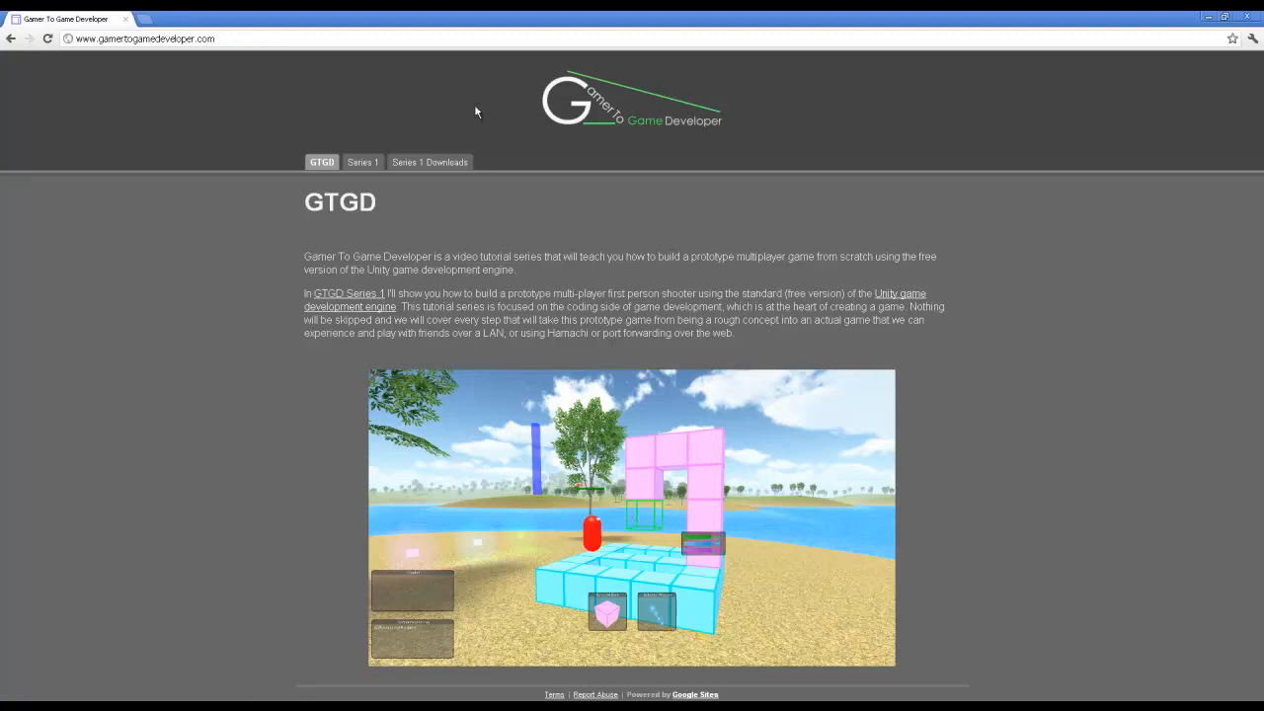
mouse_move(503, 151)
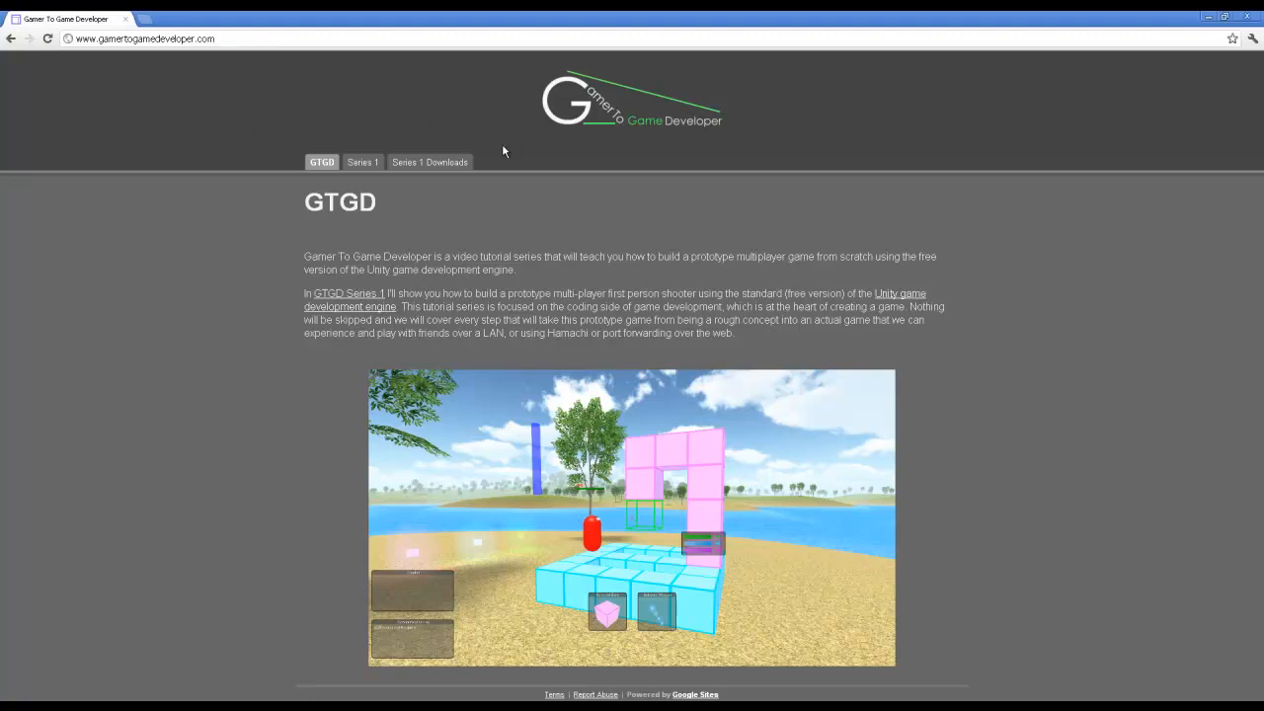
Step: Go to the Series 1 Downloads page on the Gamer To Game Developer site
click(429, 162)
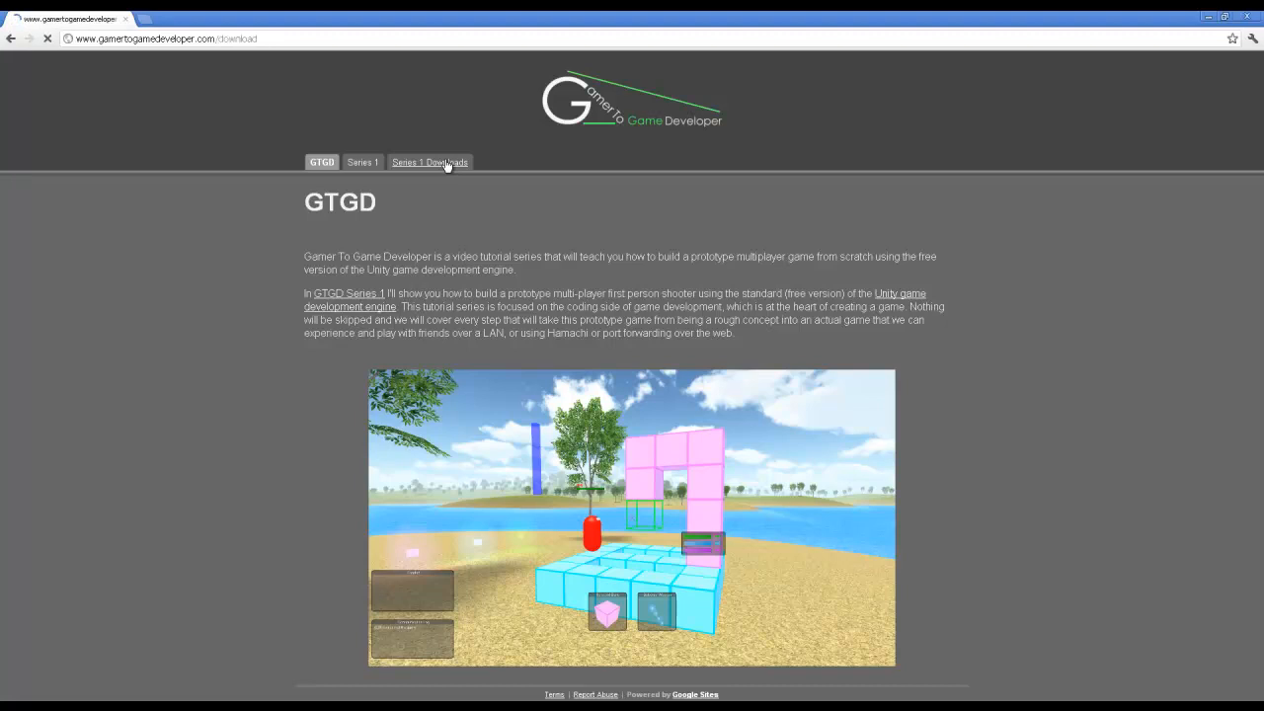
click(429, 162)
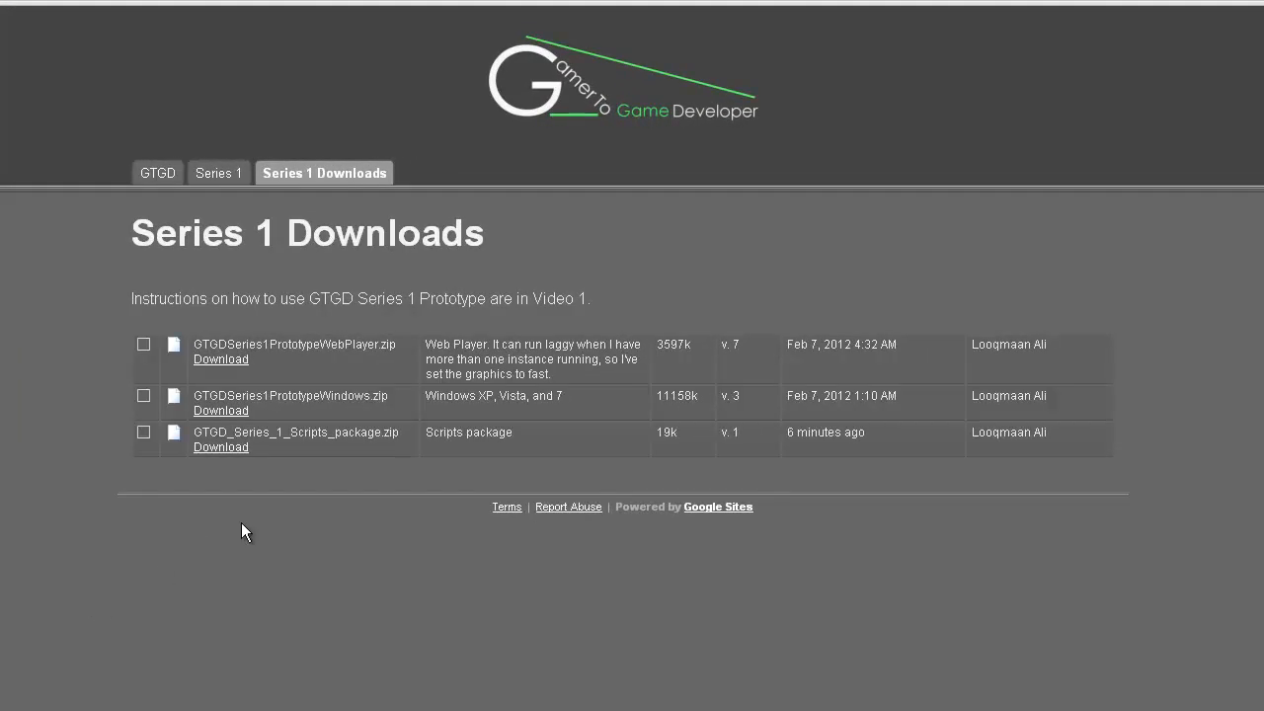
mouse_move(265, 508)
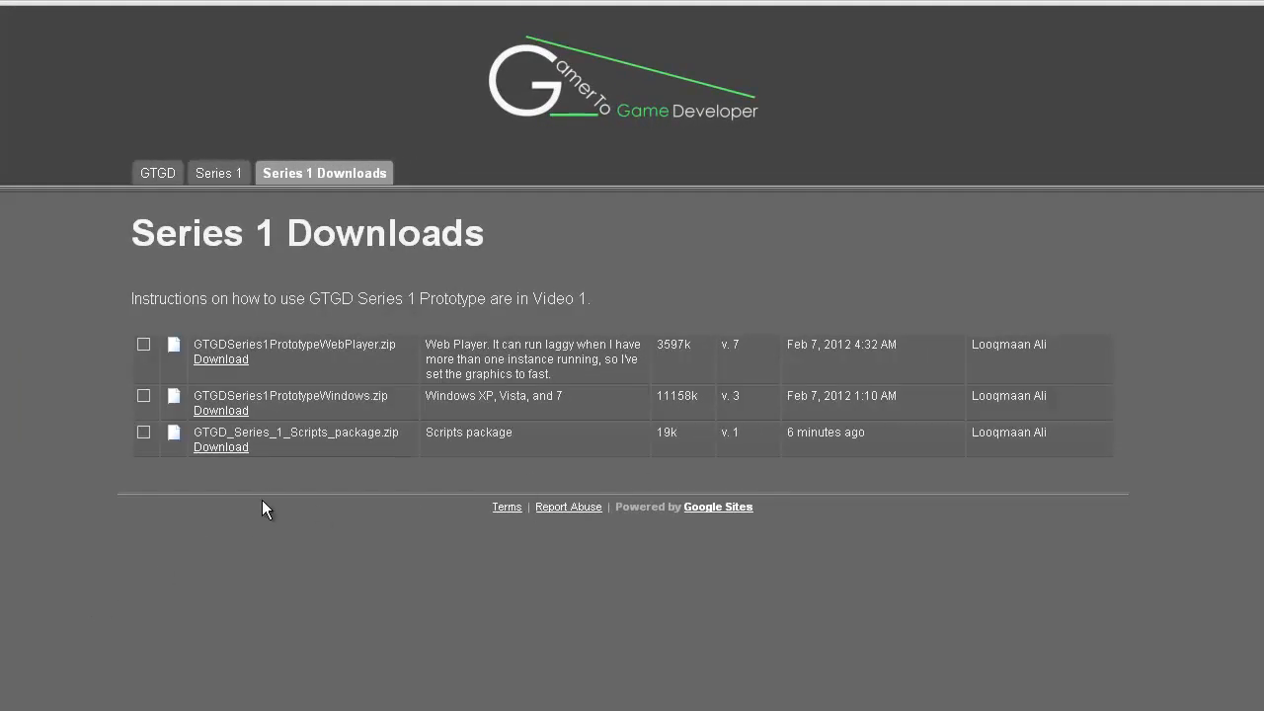
mouse_move(129, 512)
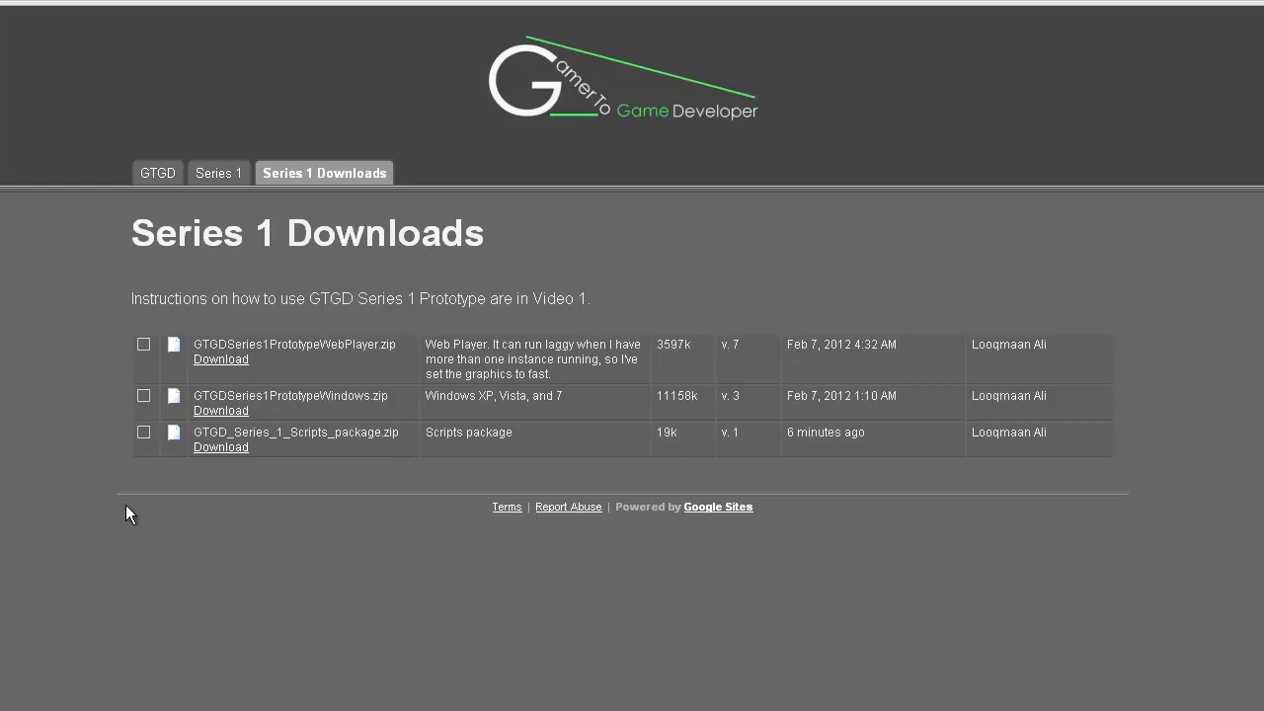
mouse_move(95, 483)
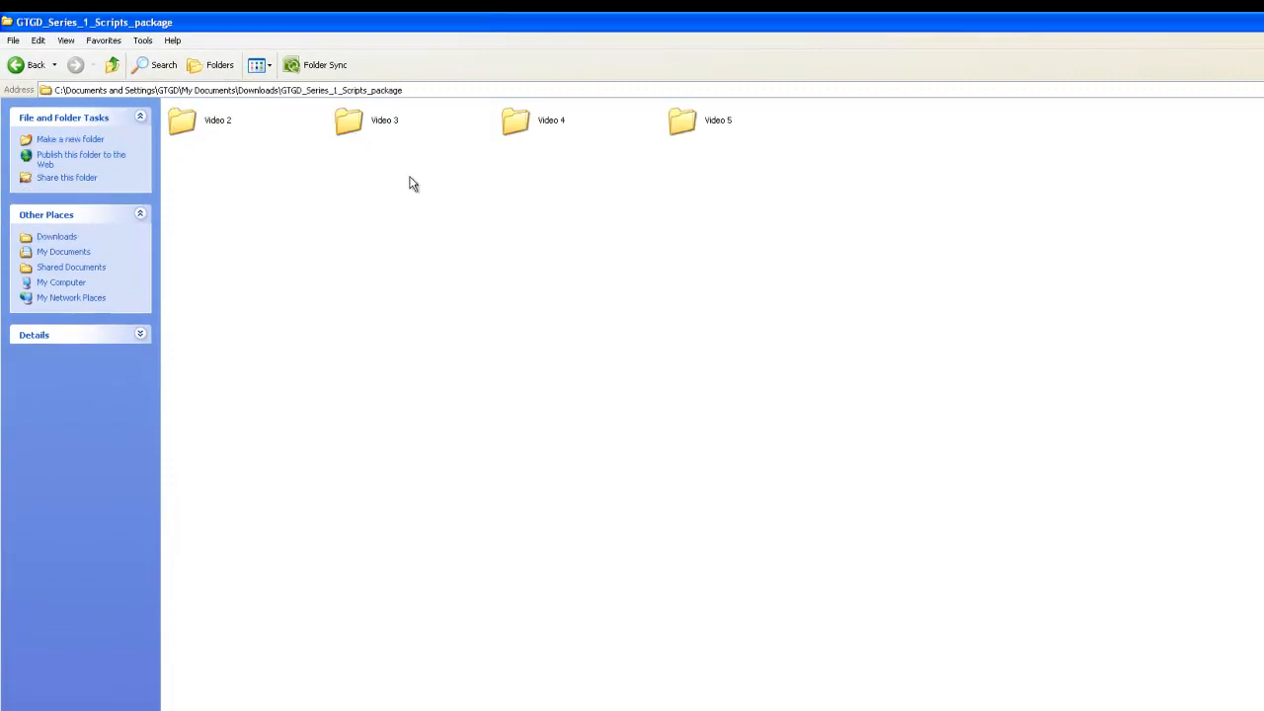
mouse_move(718, 169)
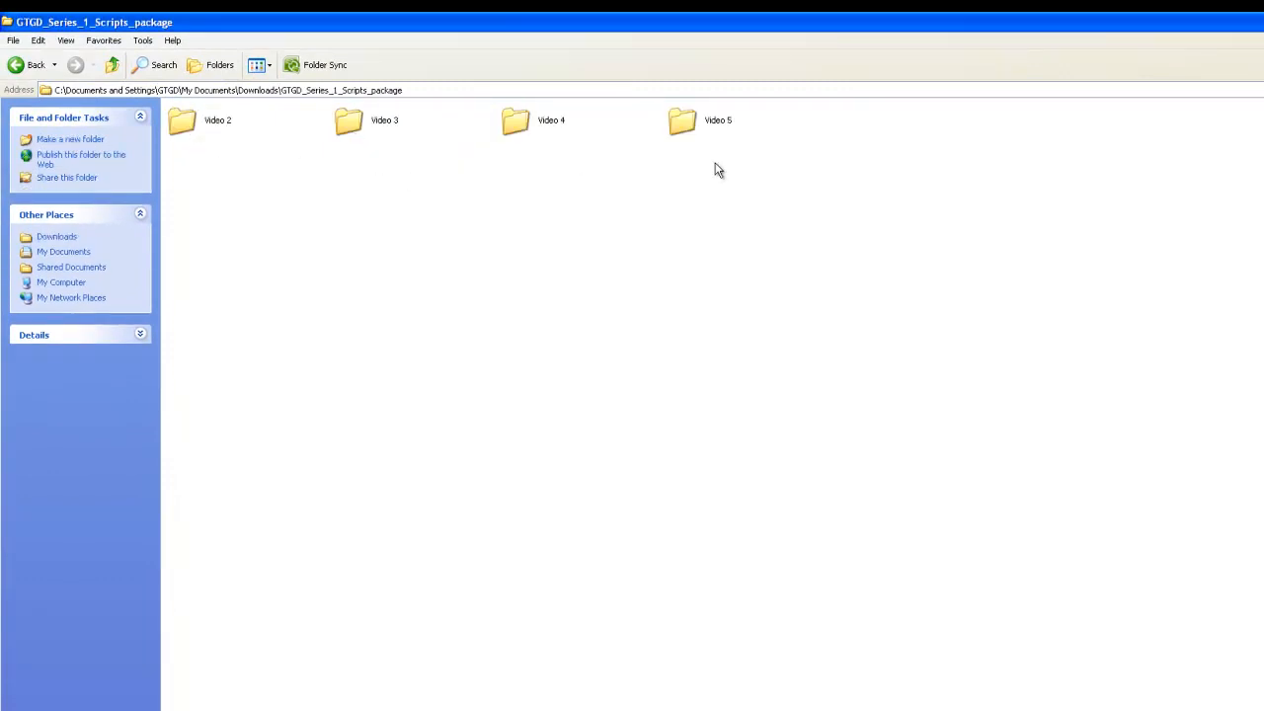
Step: Open the Video 5 folder, then its Assets folder, to reach the C# scripts
double_click(682, 120)
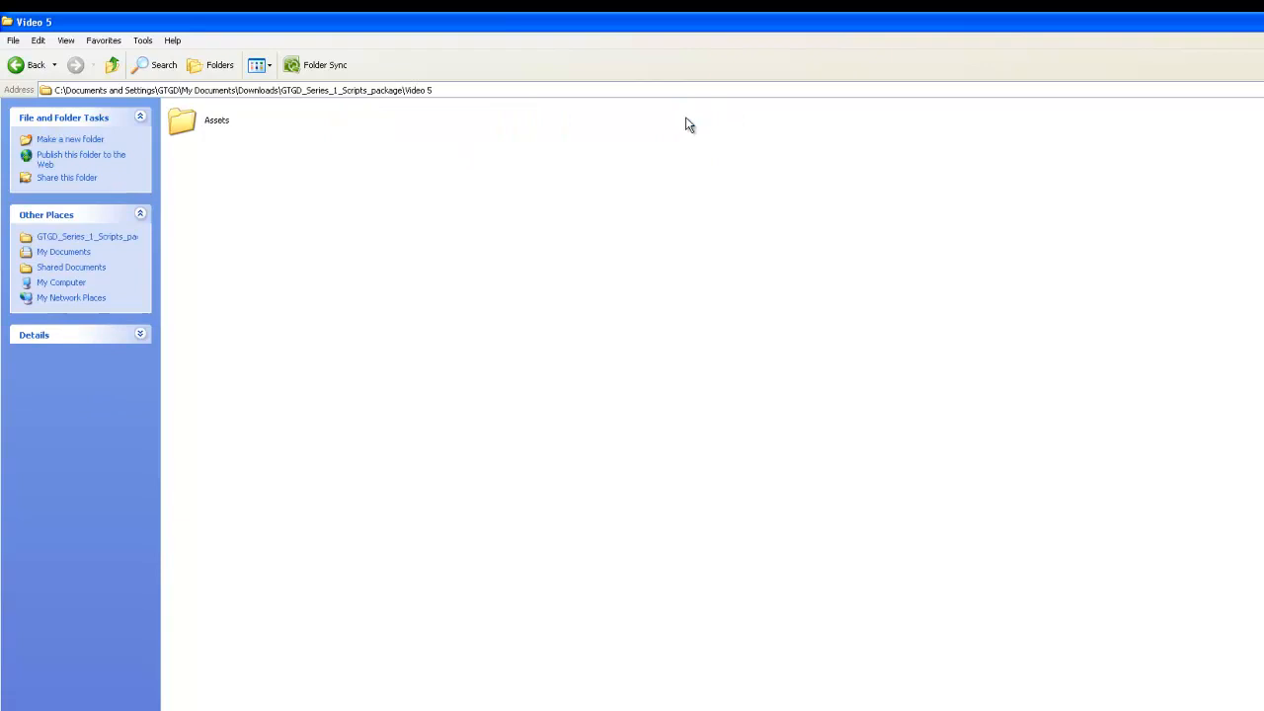
click(182, 120)
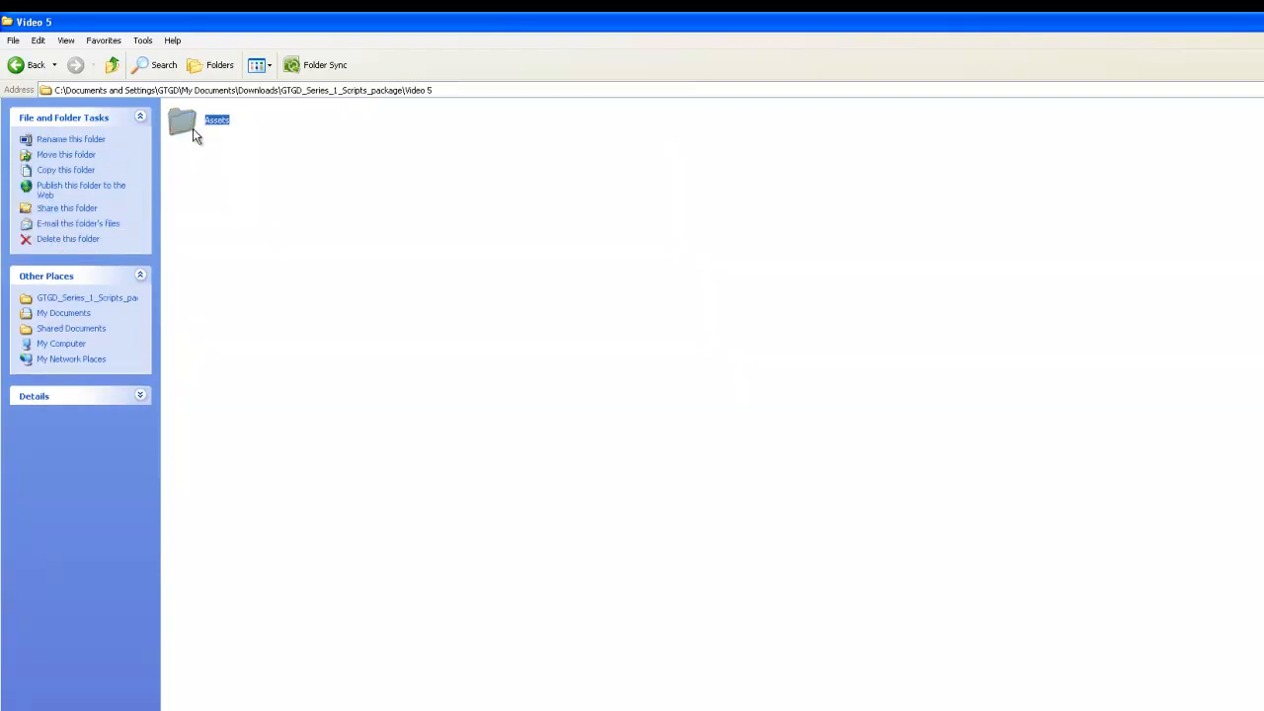
double_click(182, 121)
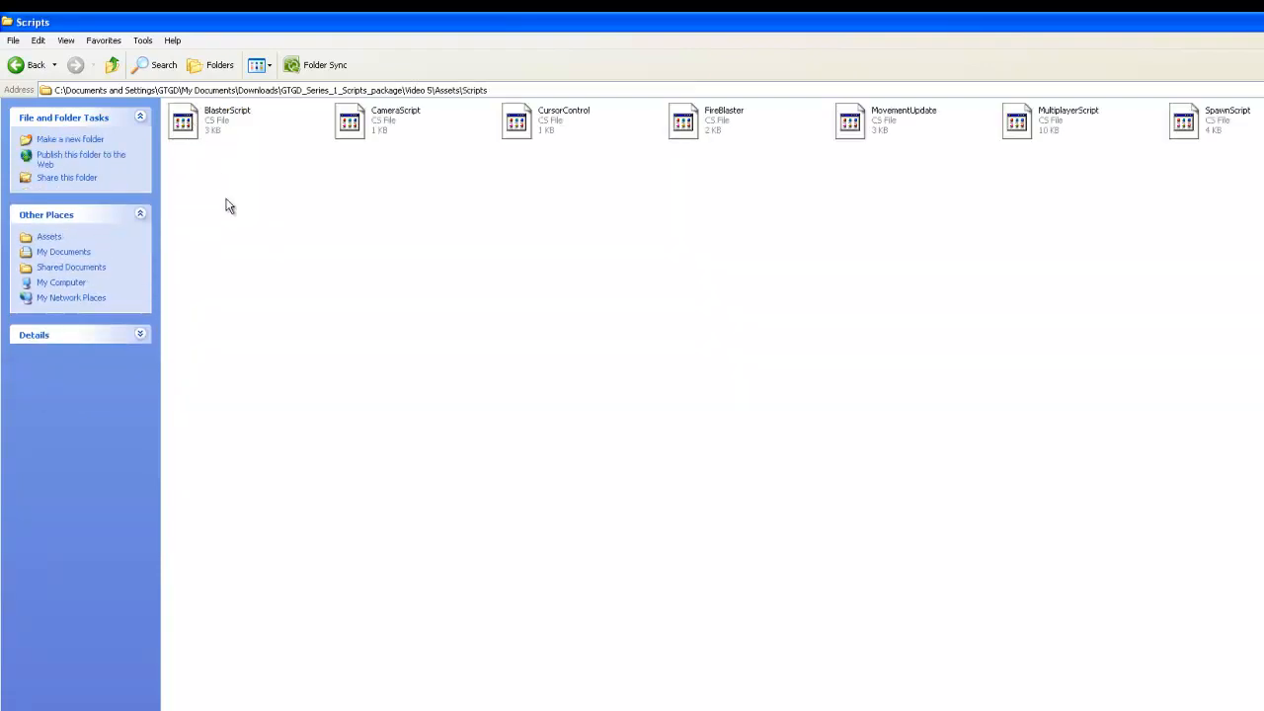
mouse_move(798, 235)
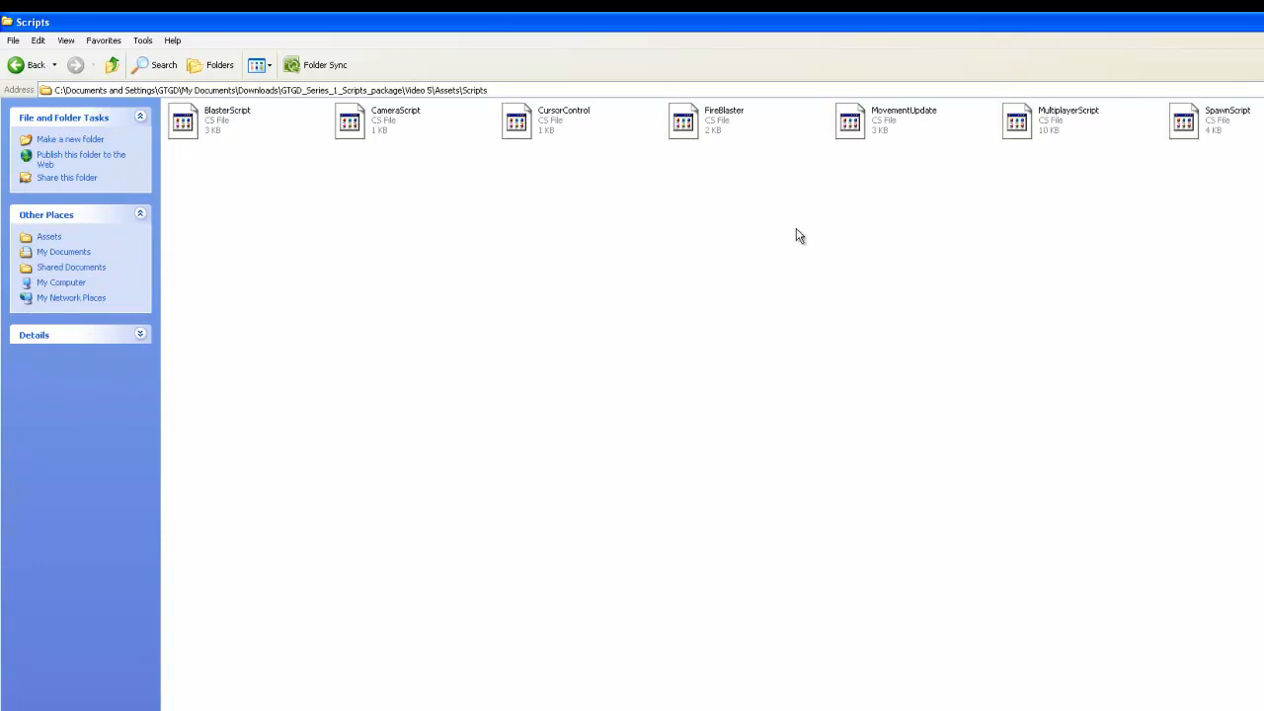
mouse_move(1254, 137)
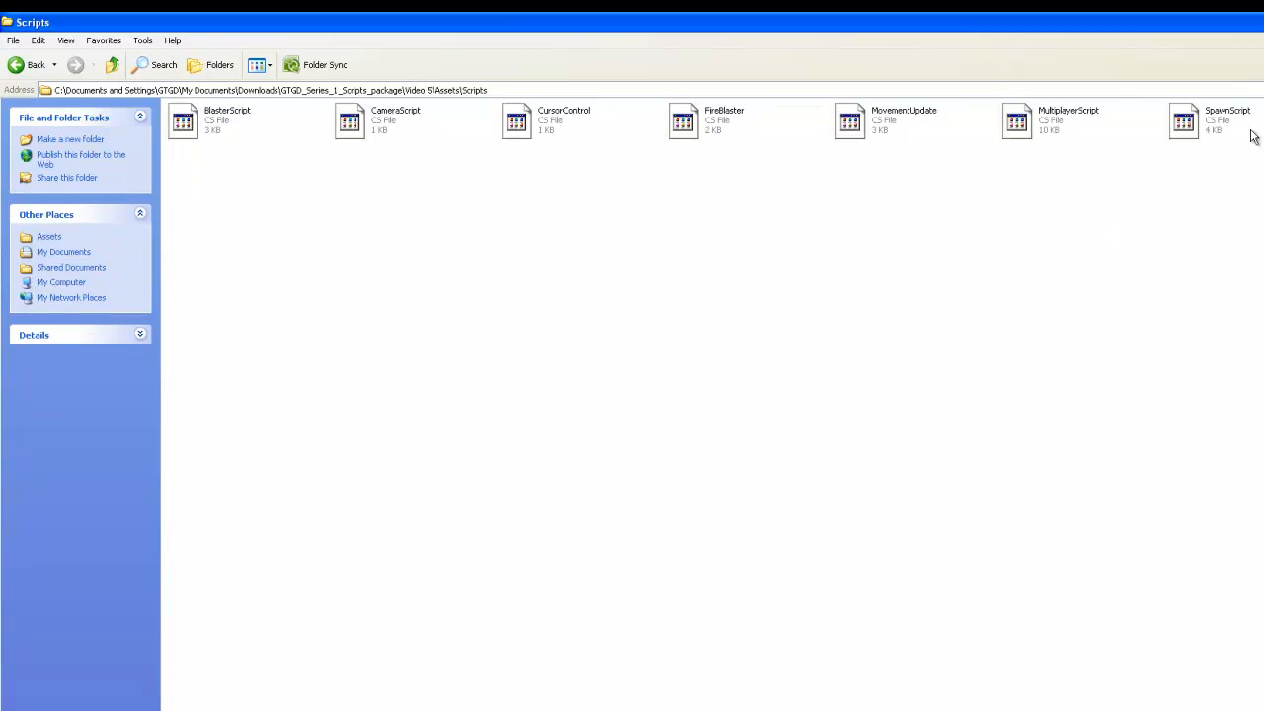
mouse_move(537, 176)
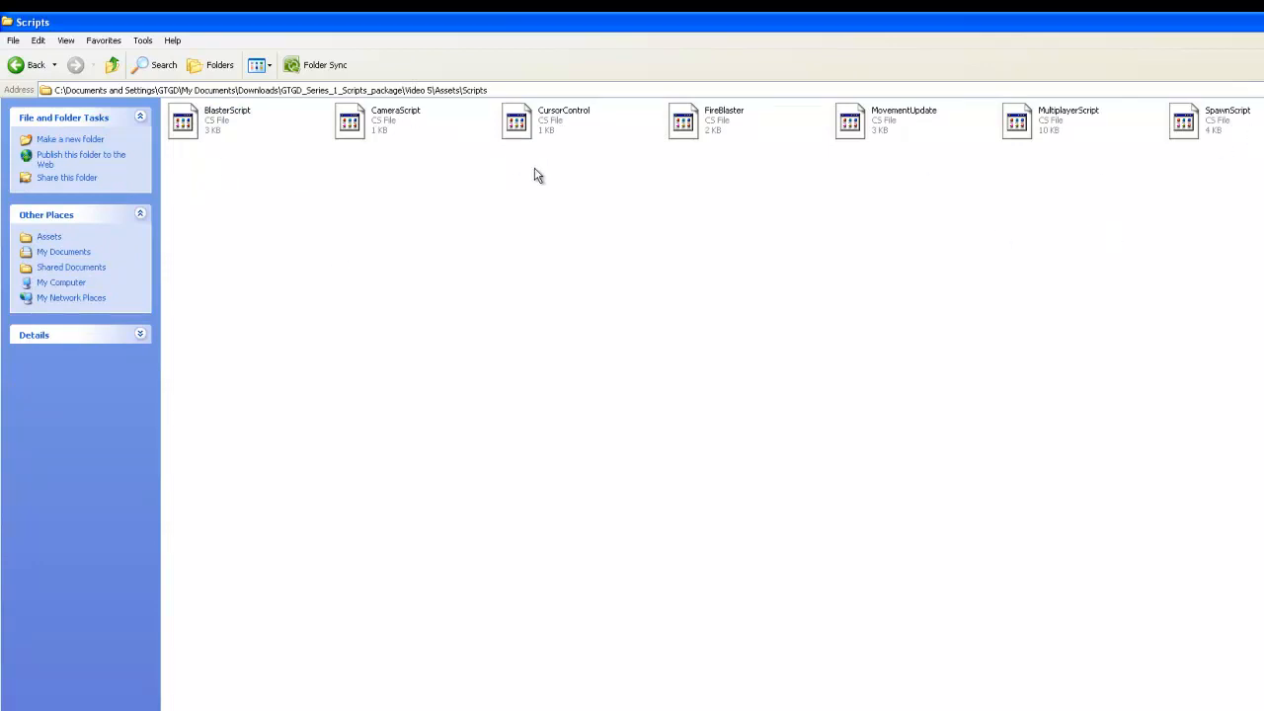
mouse_move(1165, 174)
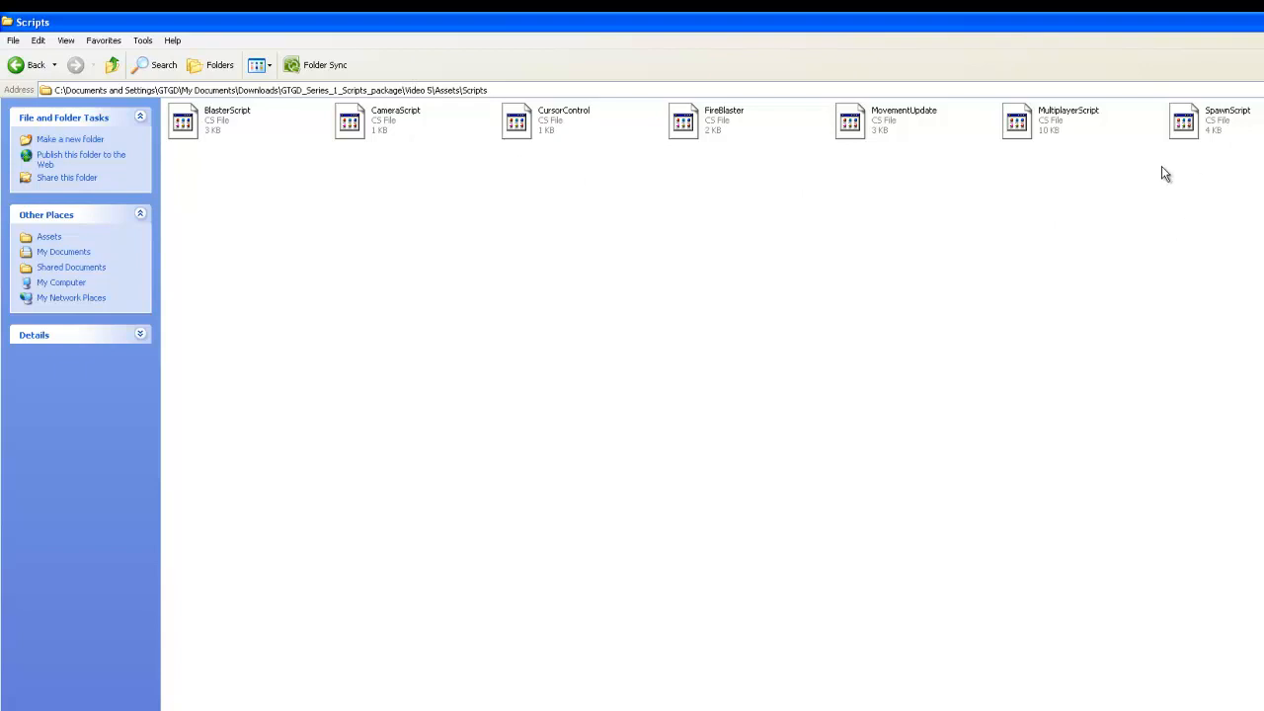
mouse_move(1170, 179)
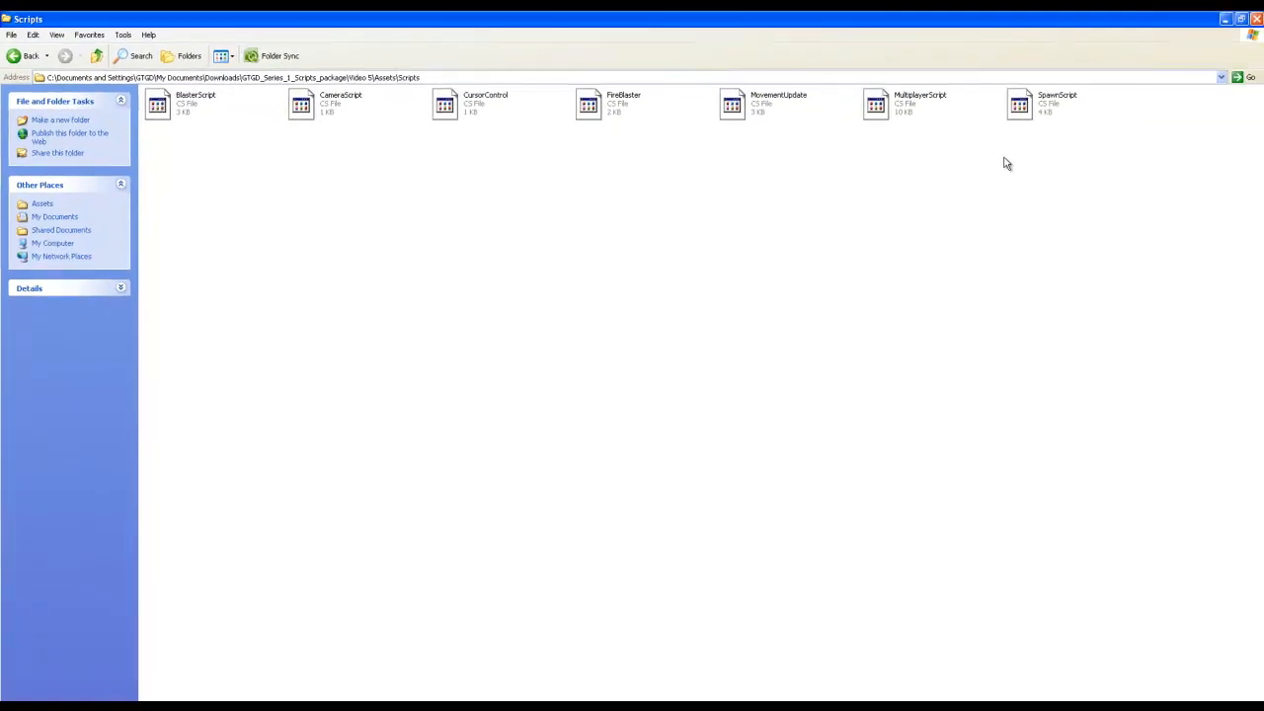
mouse_move(166, 125)
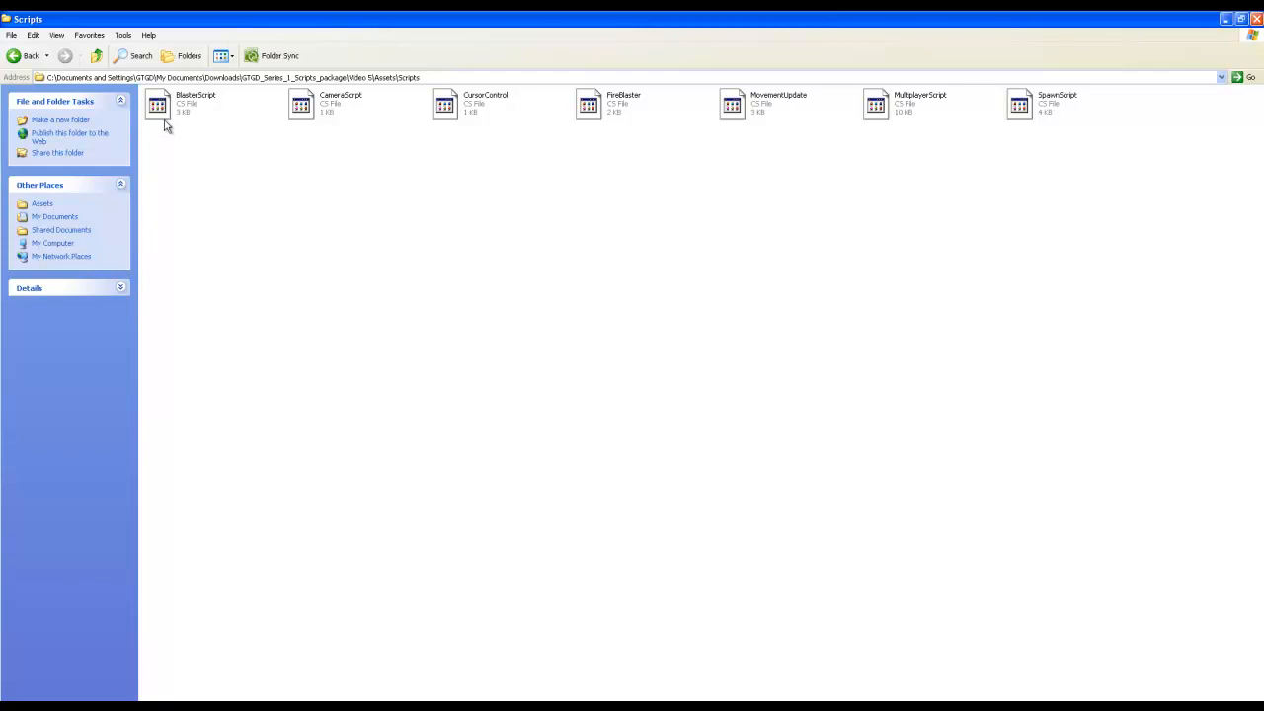
mouse_move(212, 122)
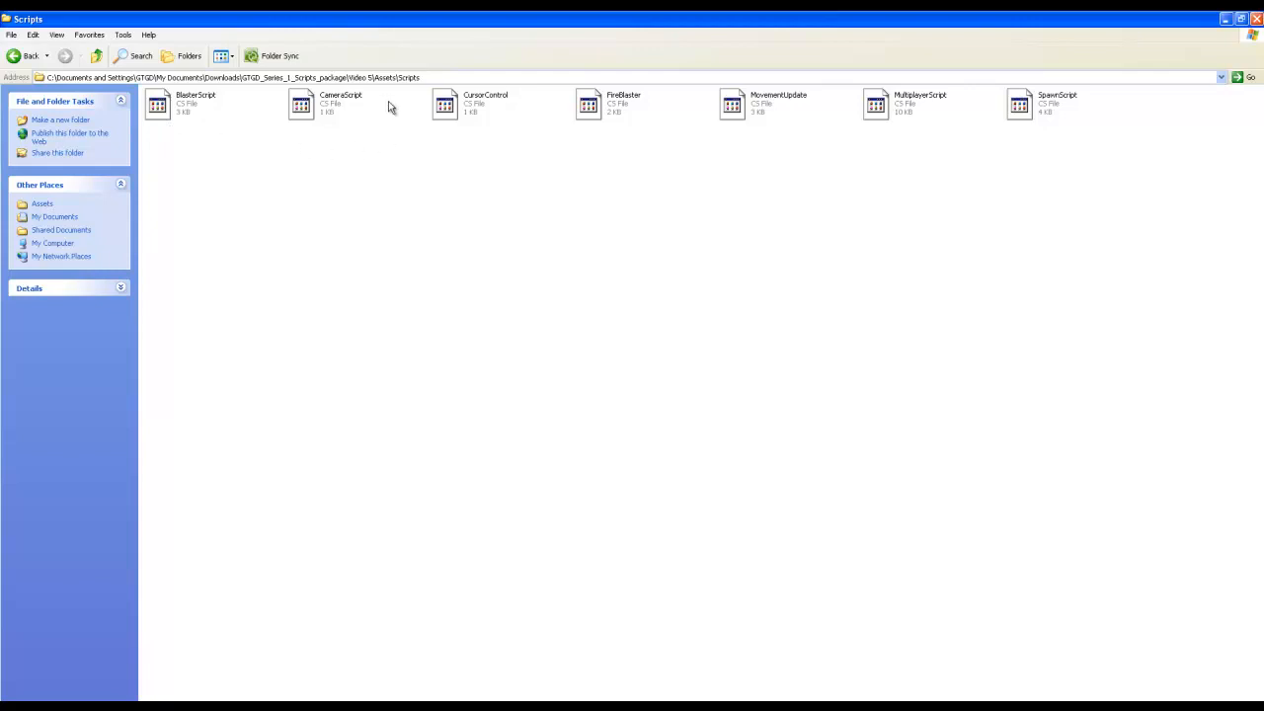
mouse_move(691, 106)
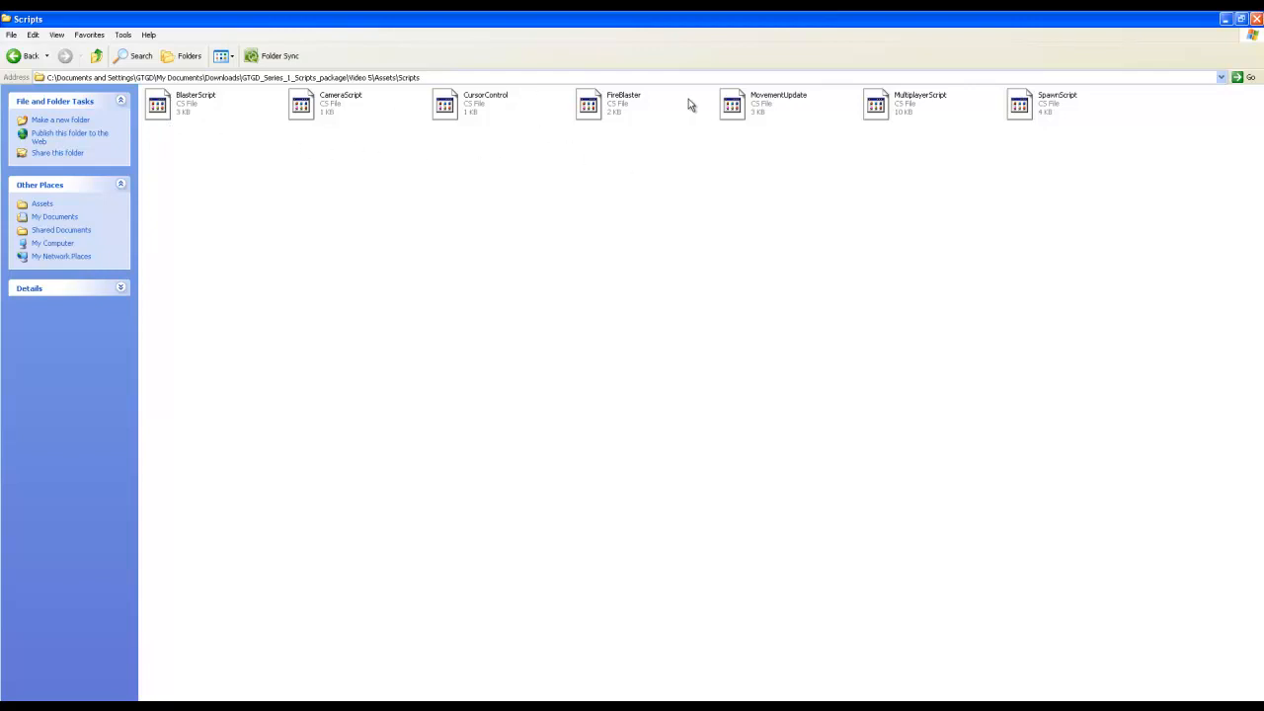